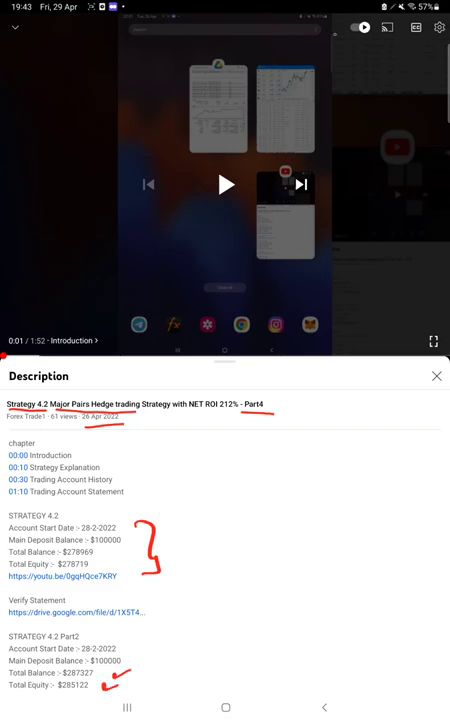
Step: Leave the Strategy 4.2 video description and bring up the recent apps overview
left_click(126, 707)
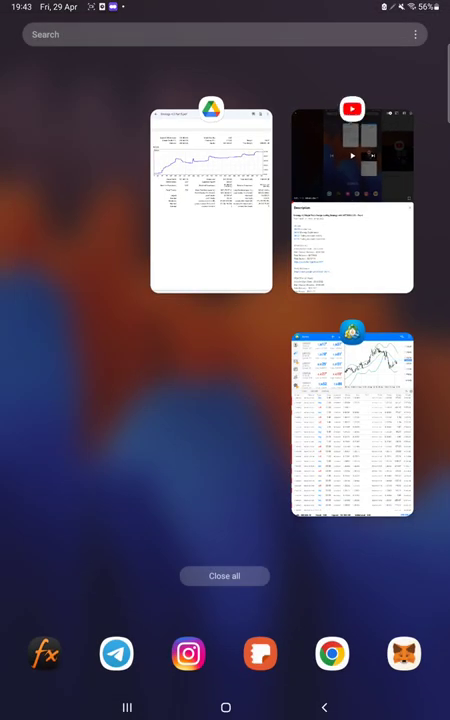
left_click(352, 420)
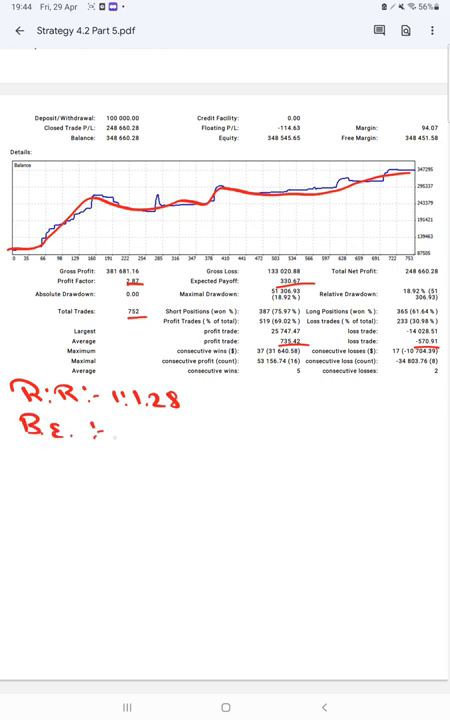
Step: Handwrite 'B.E. :- 43.1' and 'Acc :- 69' in red below R:R 1:1.28
type("43.1.")
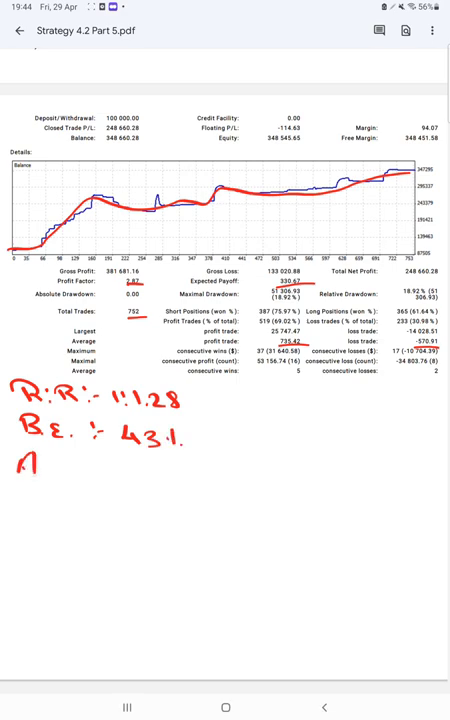
type("Acc :")
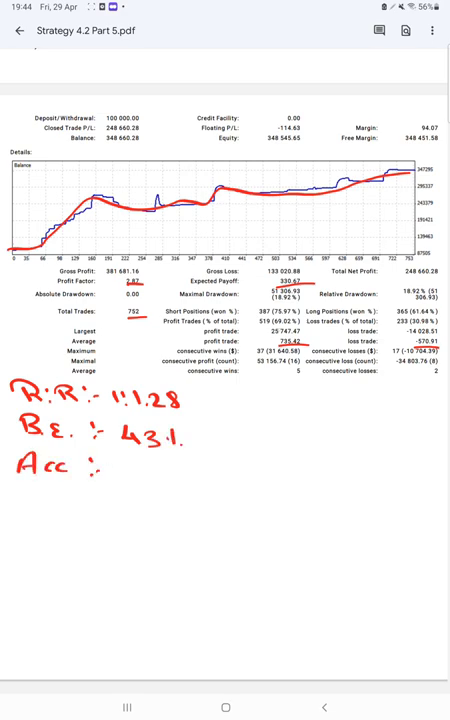
type("69")
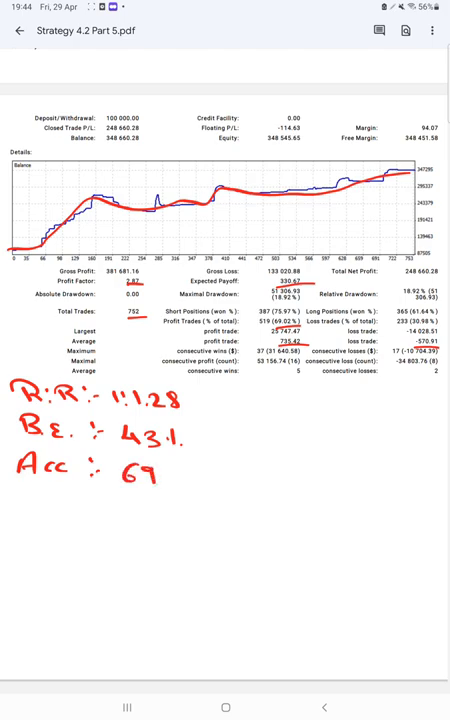